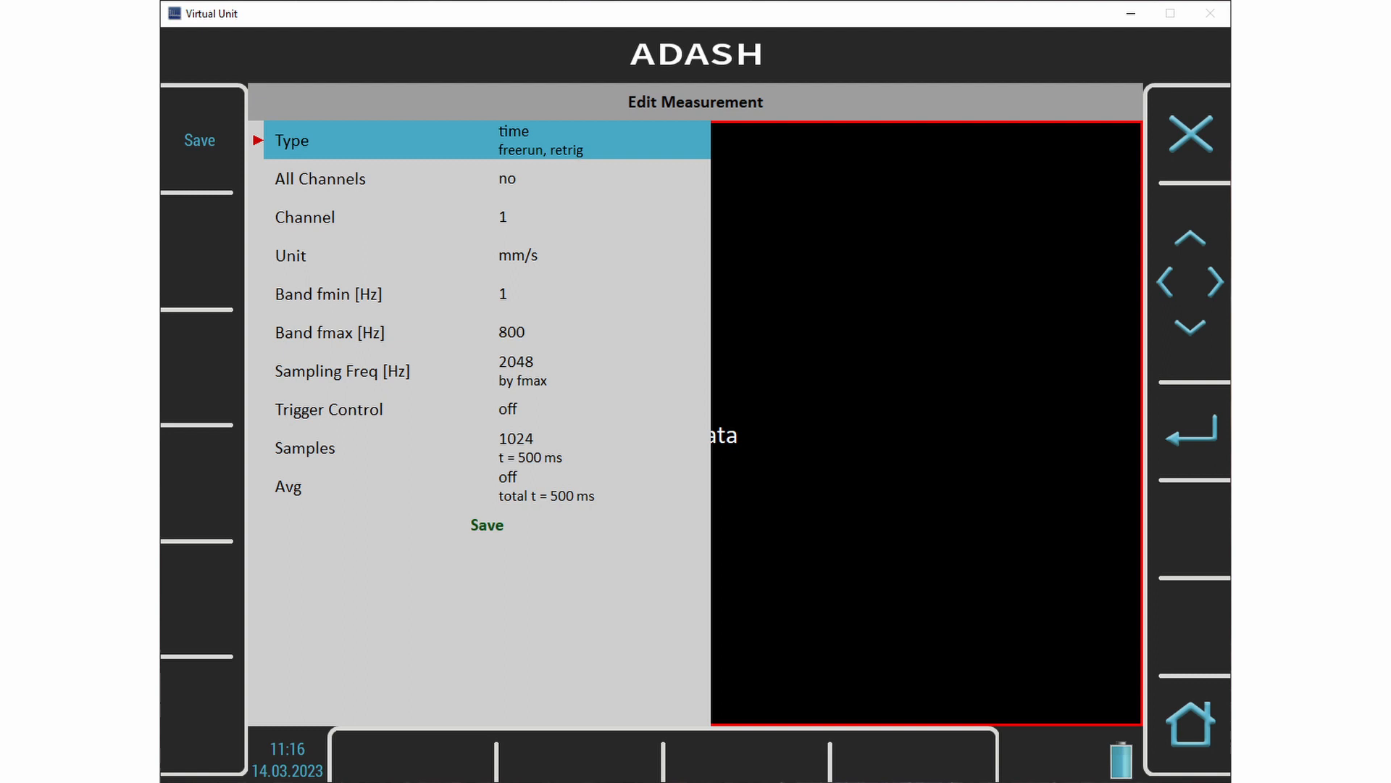
Show the Sampling Freq [Hz] value list for the 1–800 Hz time measurement.
{"action": "left_click", "coordinate": [487, 524]}
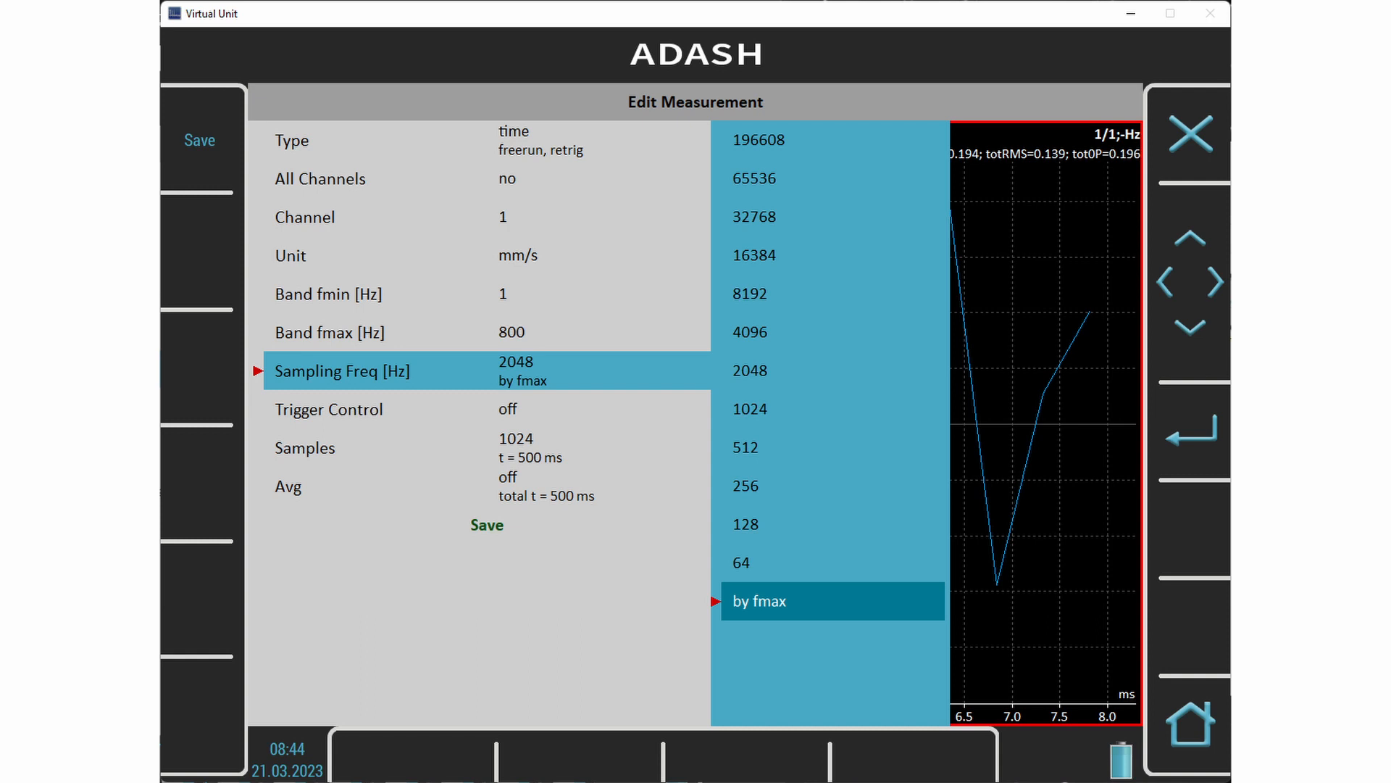
Measure at 16384 Hz sampling with 8192 samples and zoom X until the sine is smooth.
{"action": "left_click", "coordinate": [834, 330]}
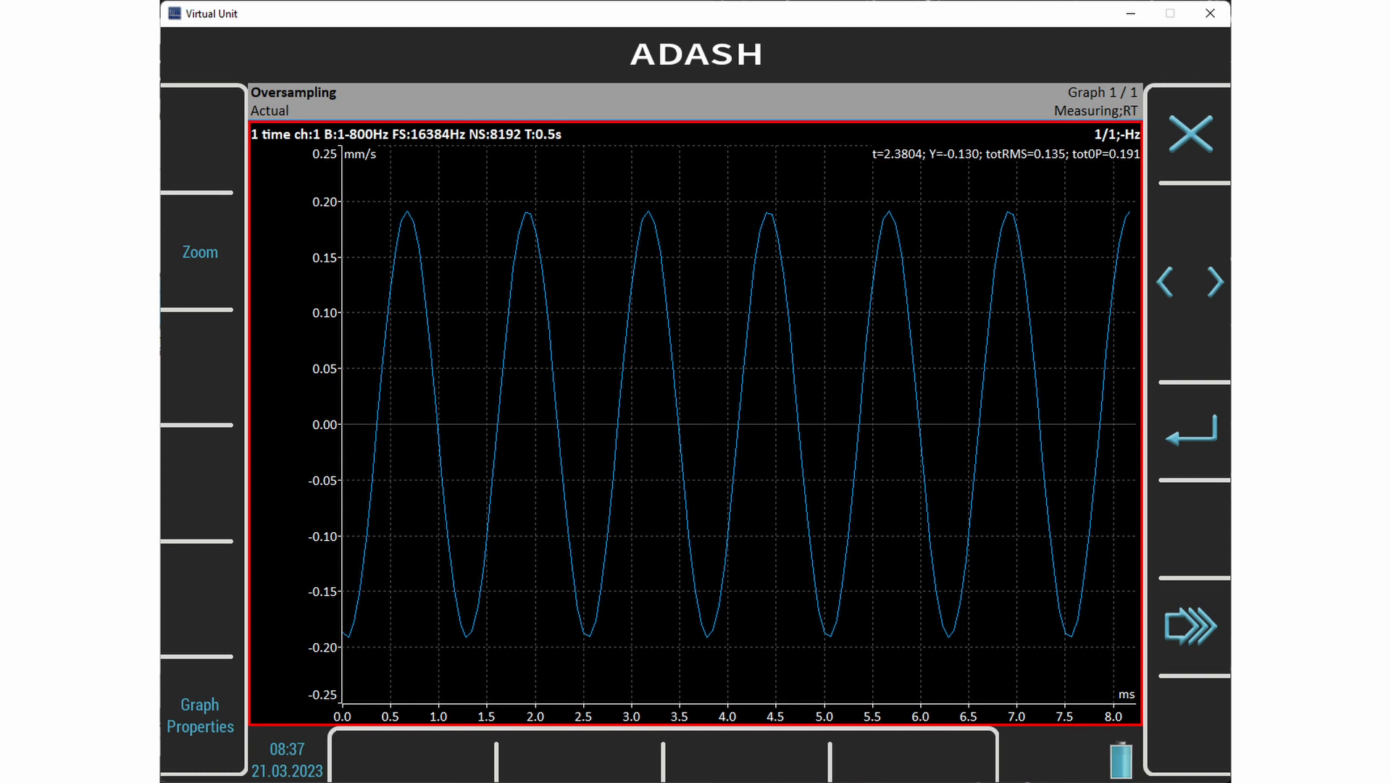
{"action": "left_click", "coordinate": [200, 252]}
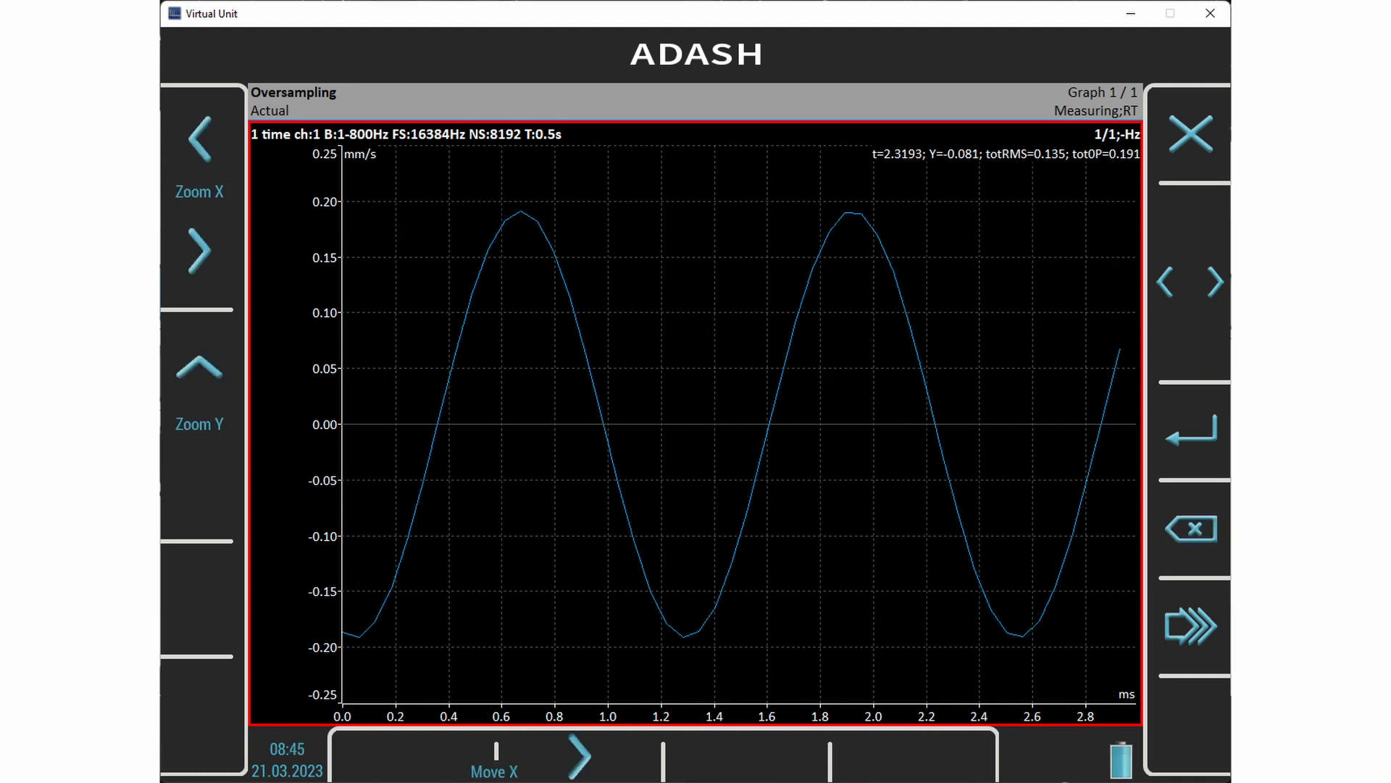